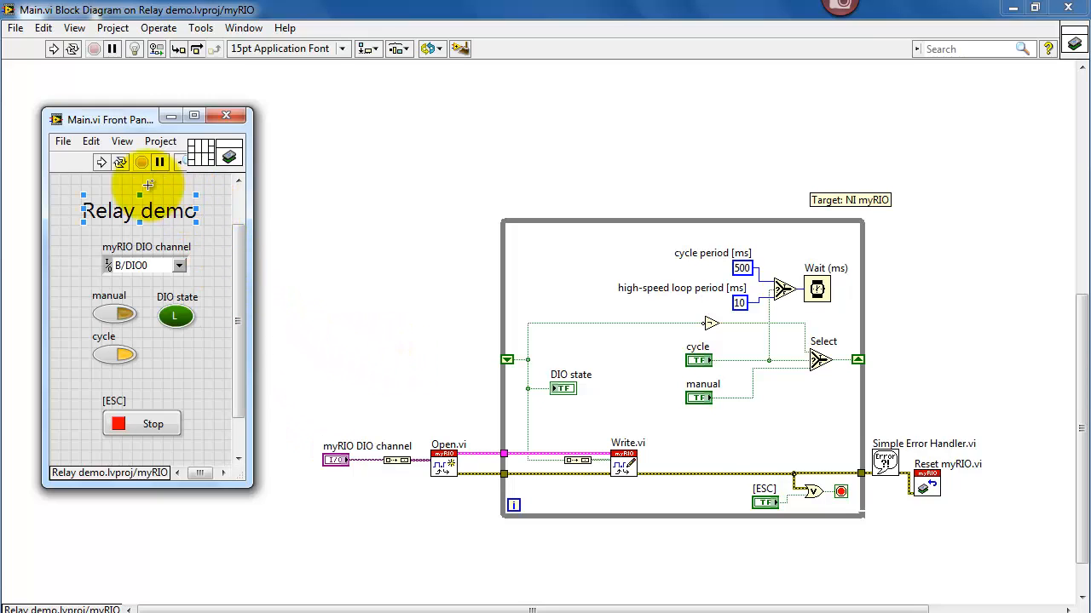
Run the relay demo on the myRIO with automatic relay cycling turned on
click(103, 162)
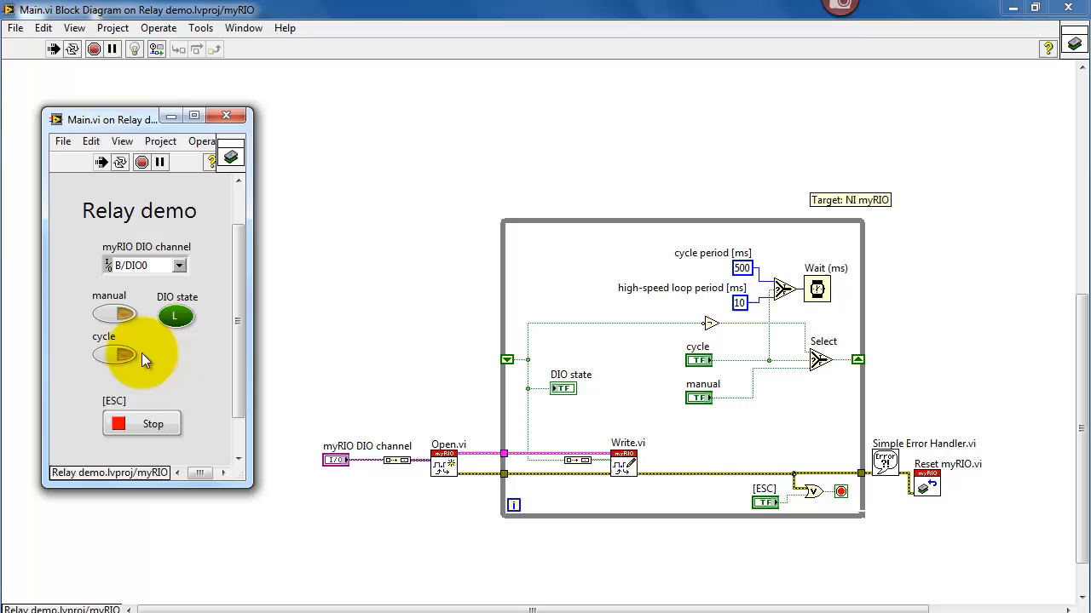
click(114, 314)
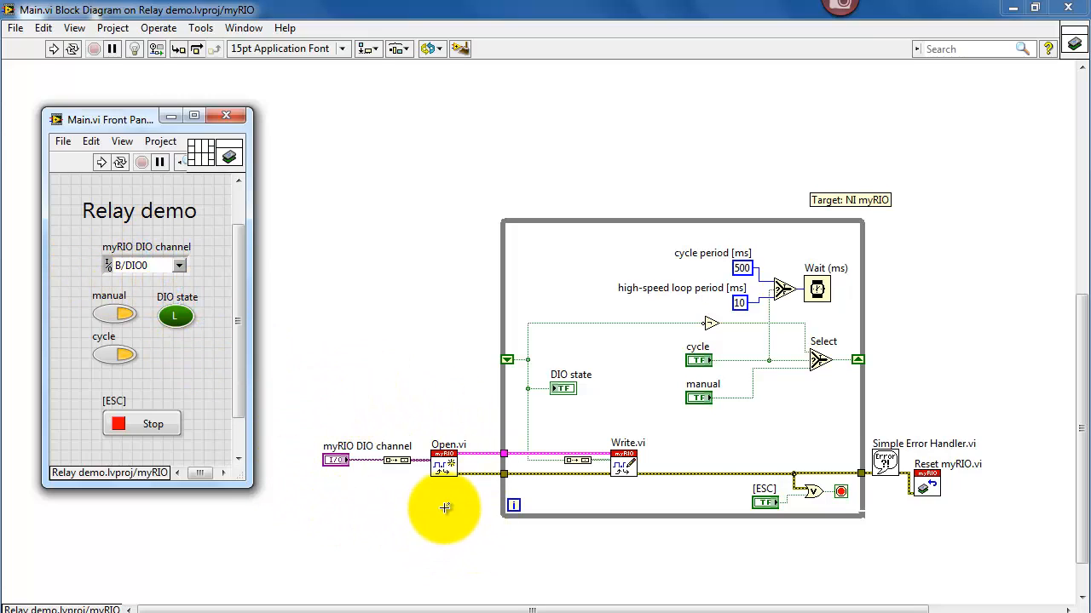
mouse_move(170, 361)
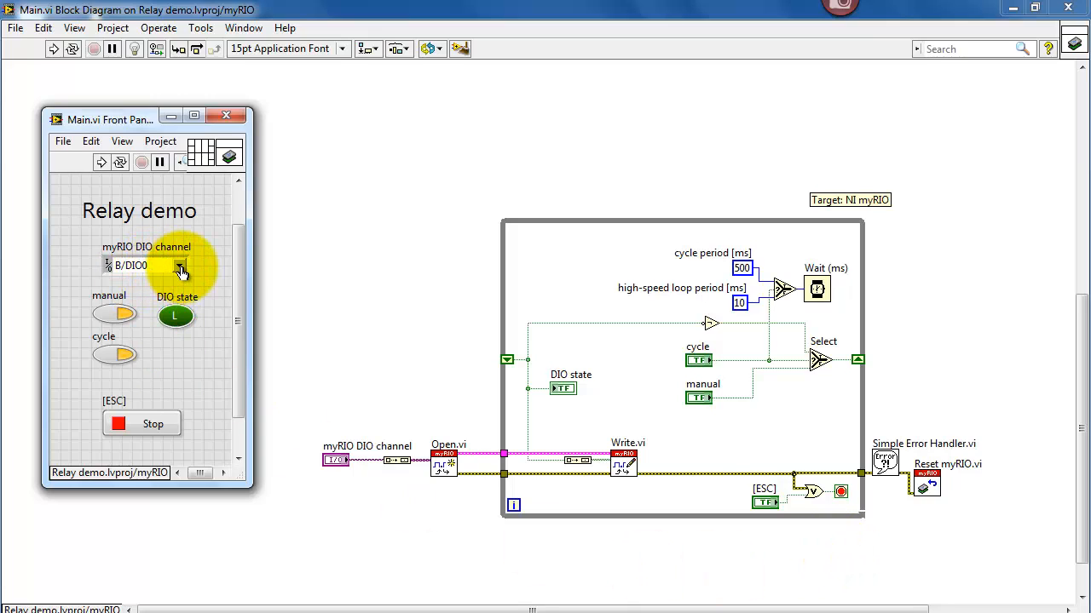
Change the relay's myRIO DIO channel from B/DIO0 to C/DIO7 and run the demo again
click(179, 266)
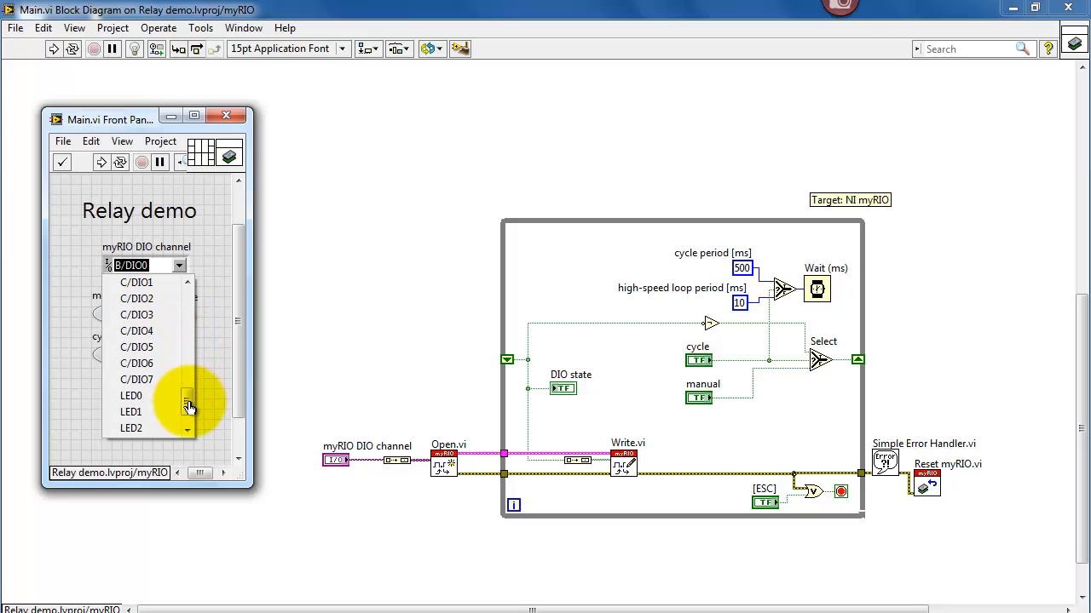
click(136, 378)
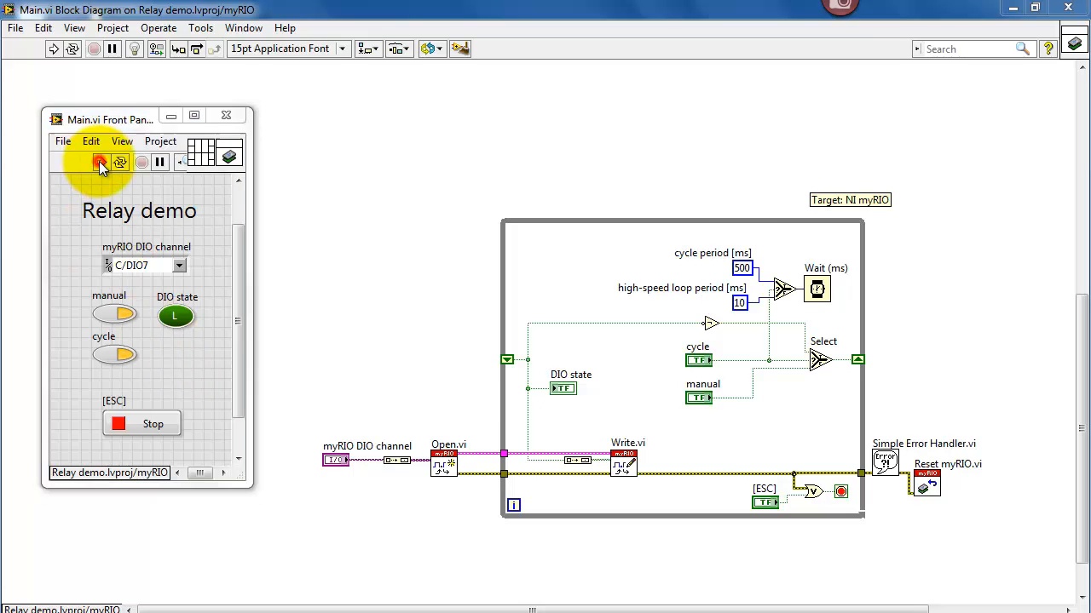
click(101, 163)
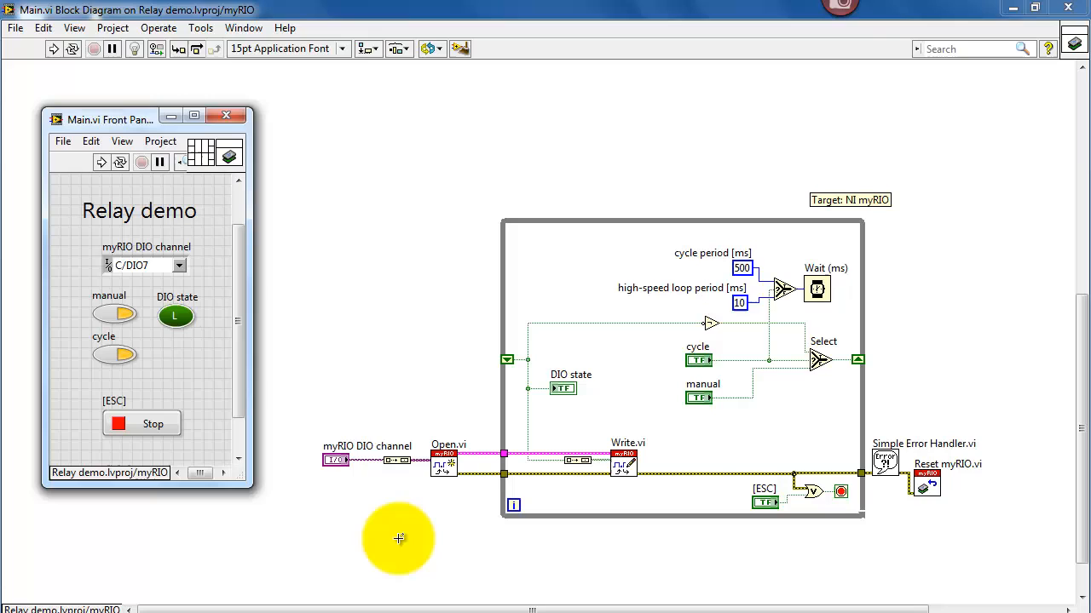
mouse_move(235, 331)
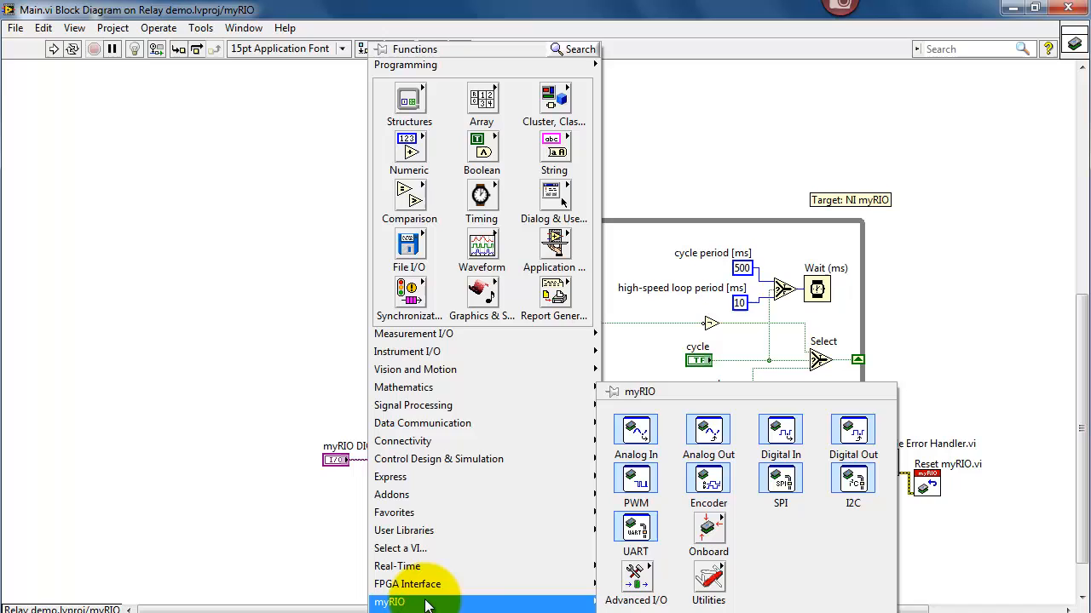
Pin the myRIO Digital Input/Output palette open beside the block diagram and dismiss Context Help
click(636, 580)
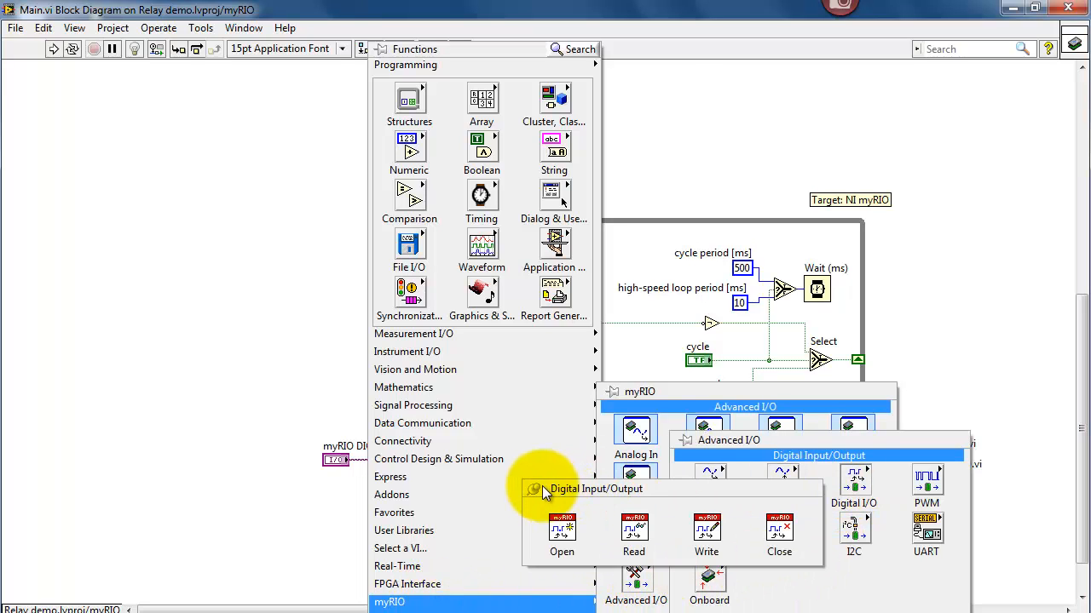
click(597, 488)
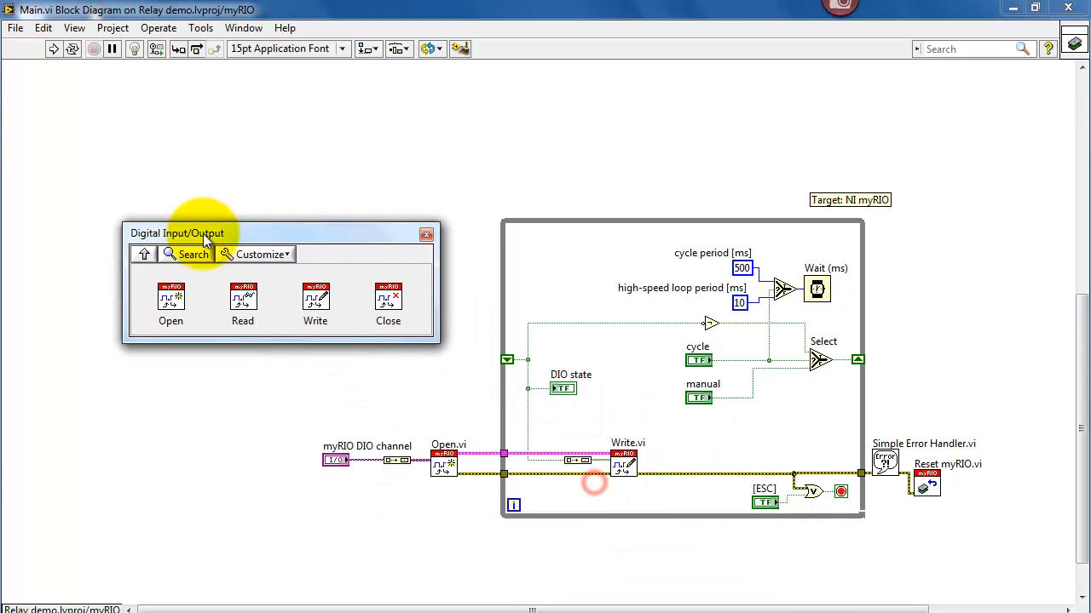
drag(204, 232, 180, 203)
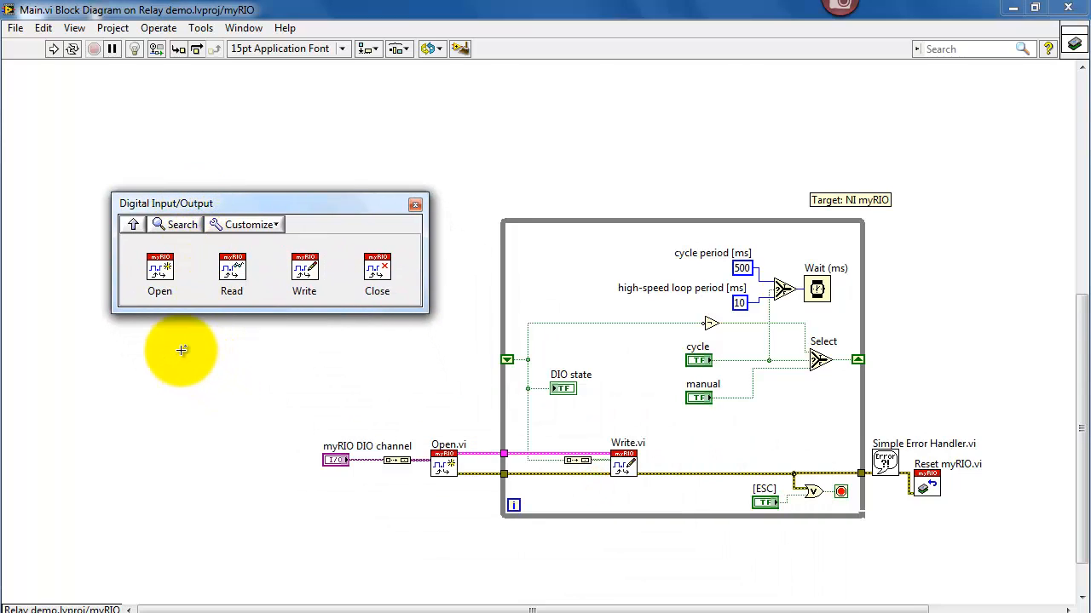
mouse_move(418, 453)
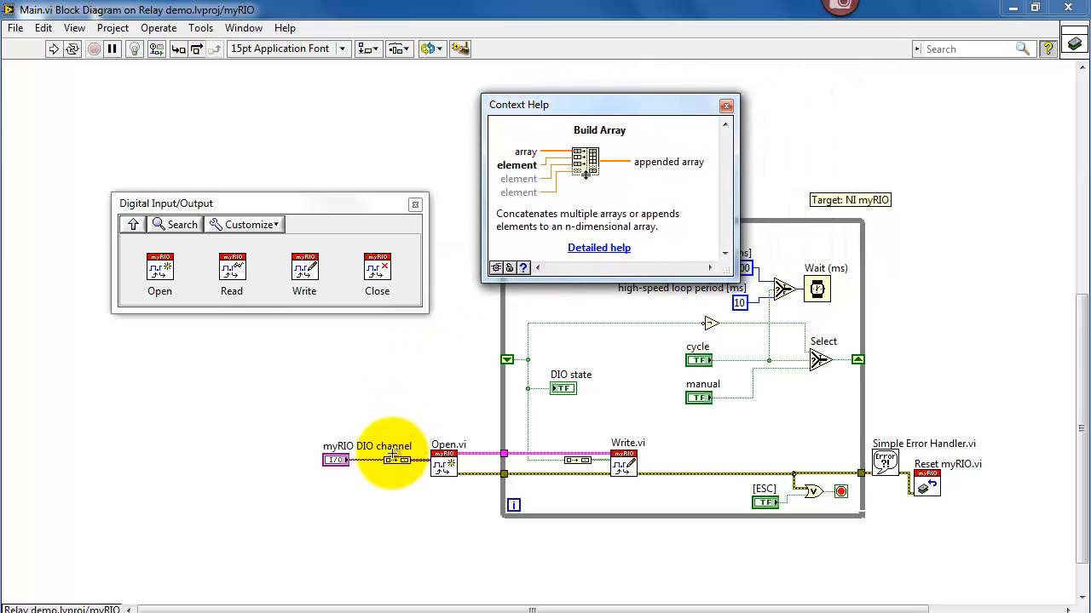
mouse_move(570, 196)
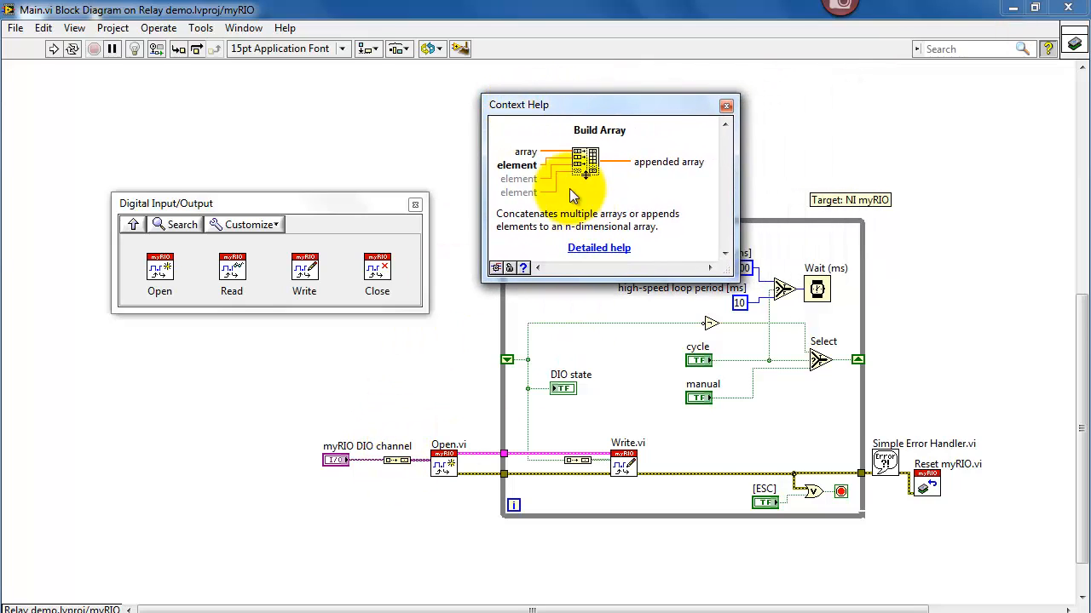
mouse_move(702, 139)
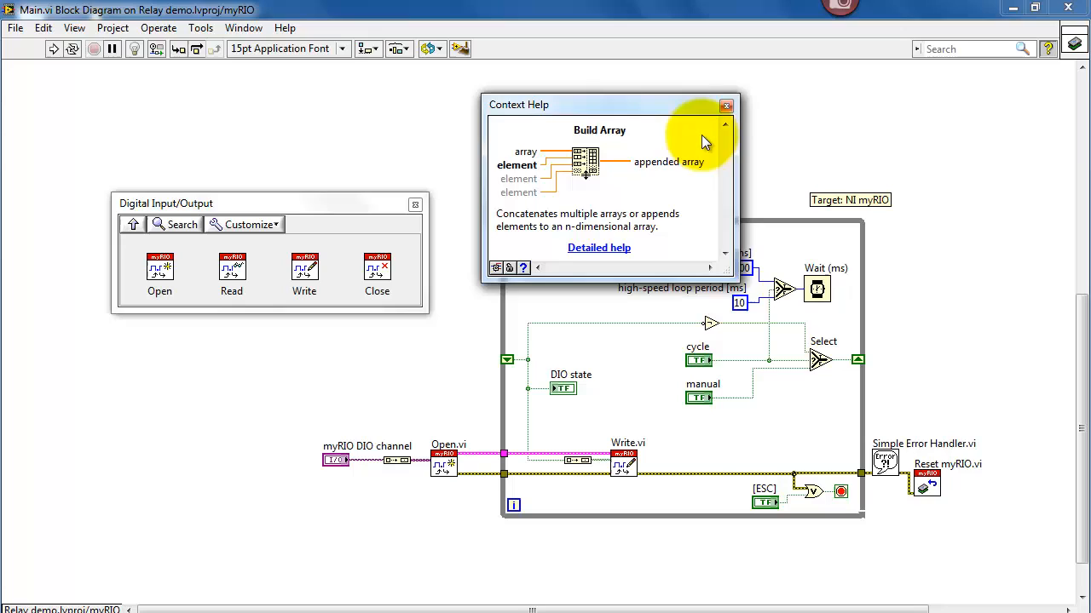
click(726, 105)
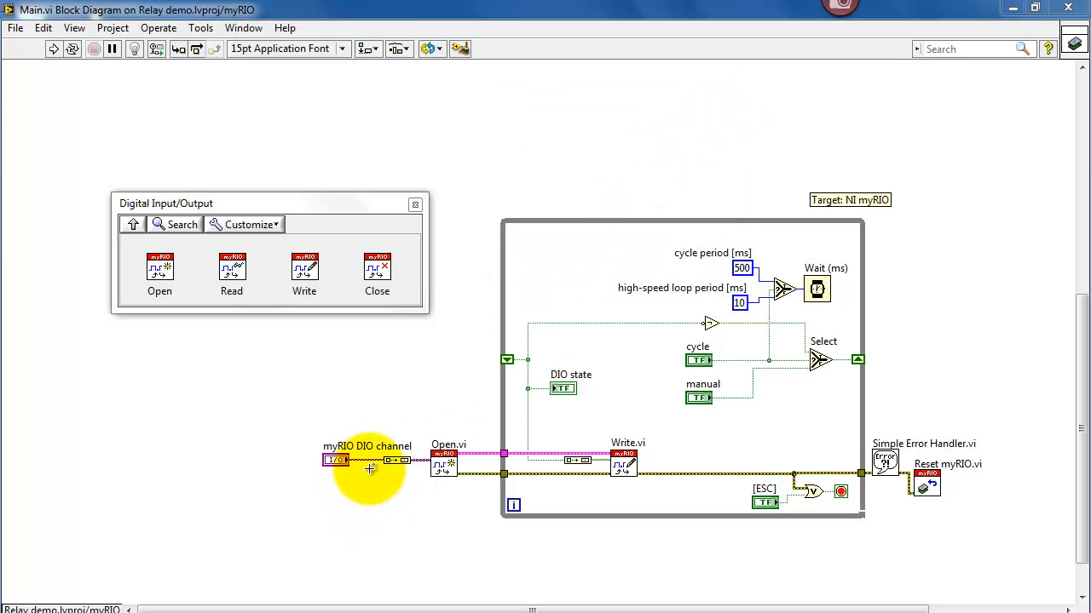
mouse_move(417, 468)
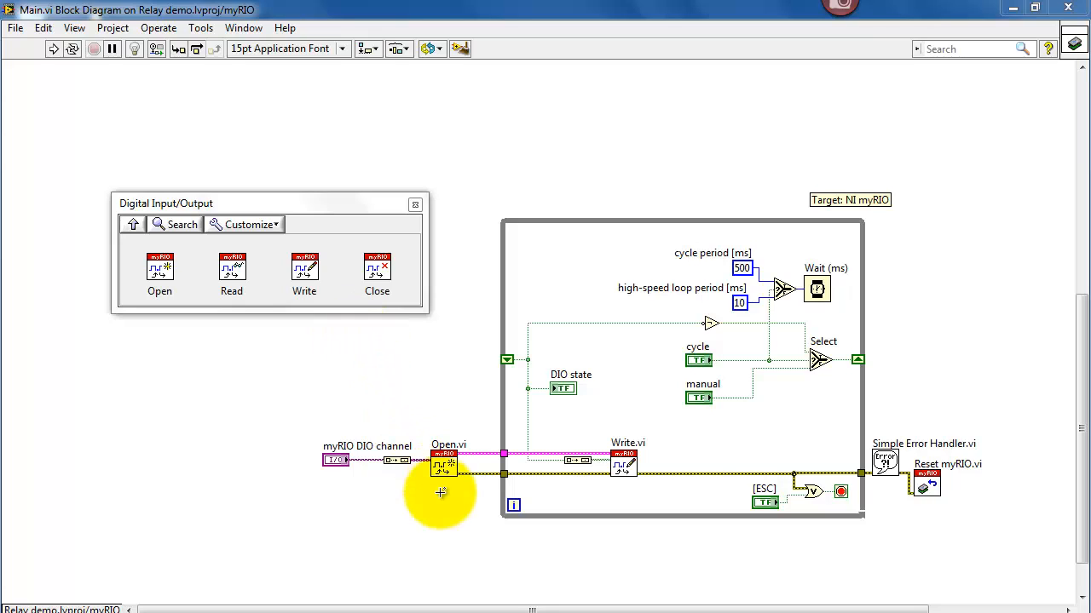
mouse_move(586, 466)
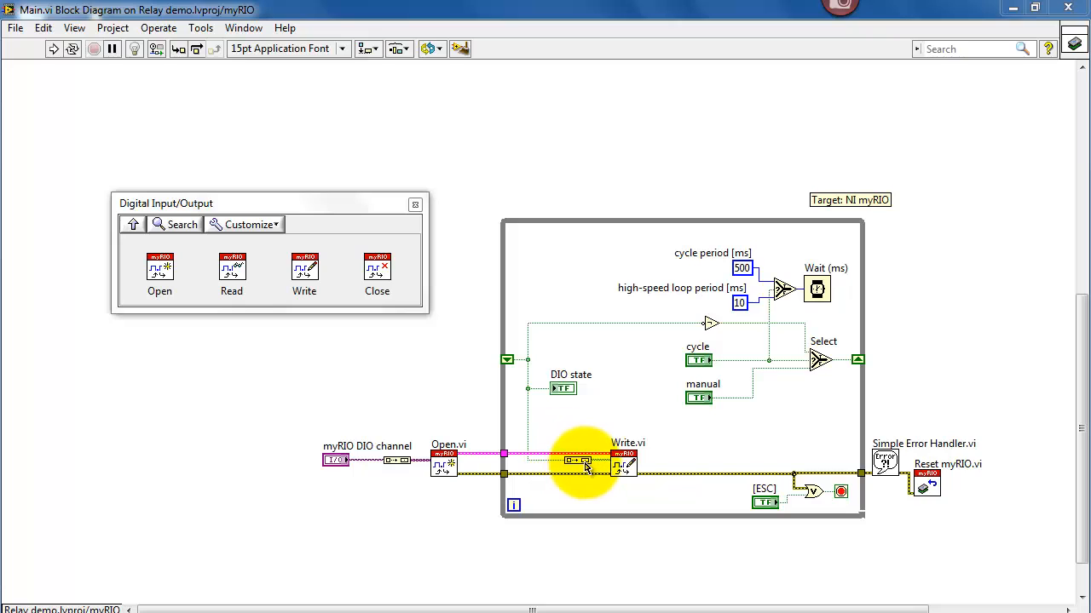
mouse_move(613, 464)
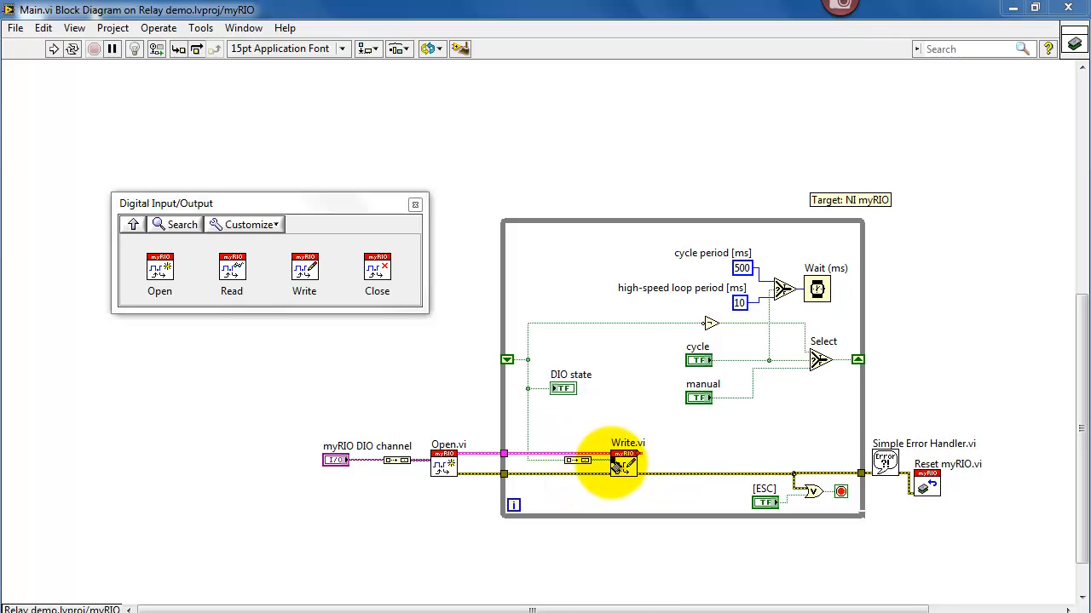
mouse_move(678, 407)
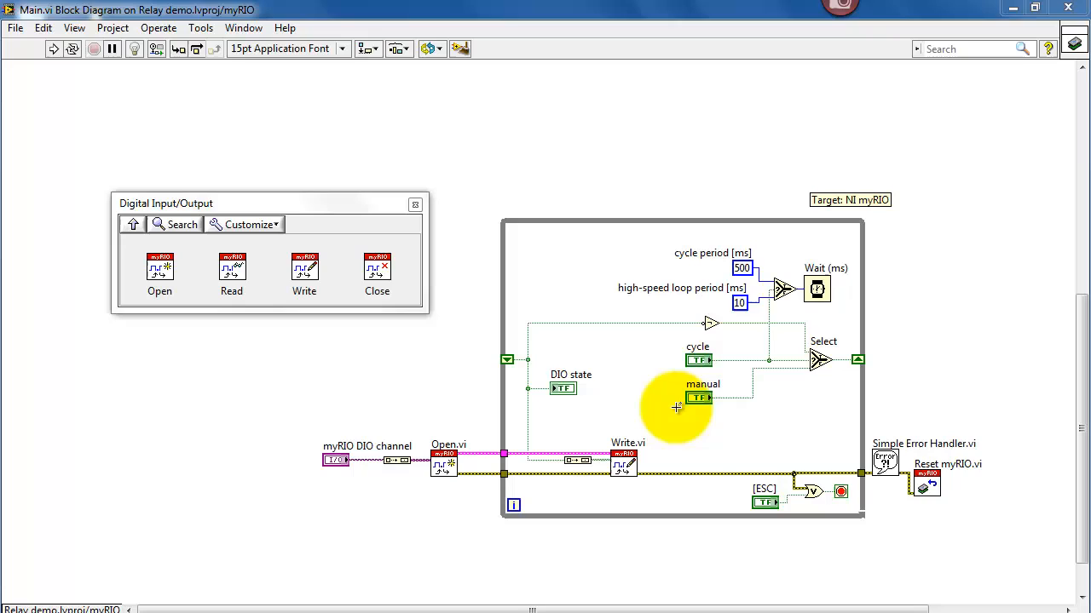
mouse_move(641, 264)
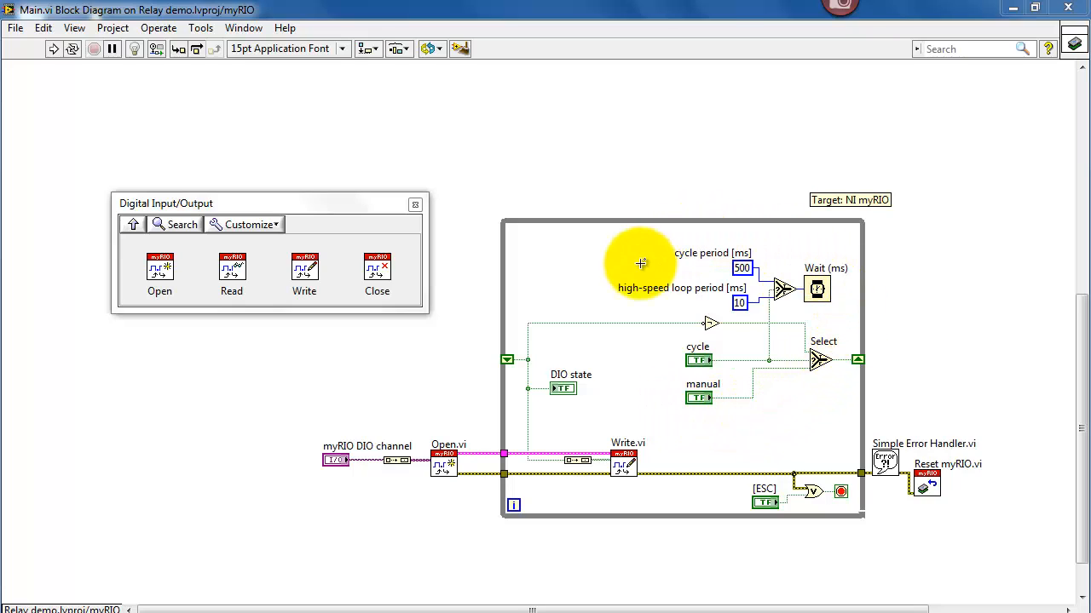
mouse_move(838, 398)
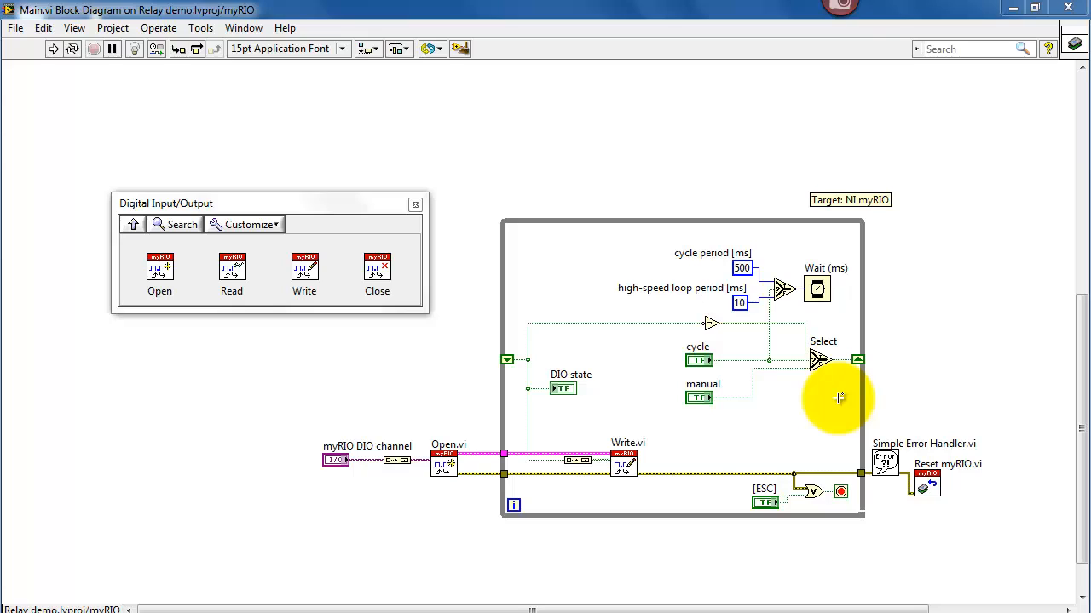
mouse_move(807, 400)
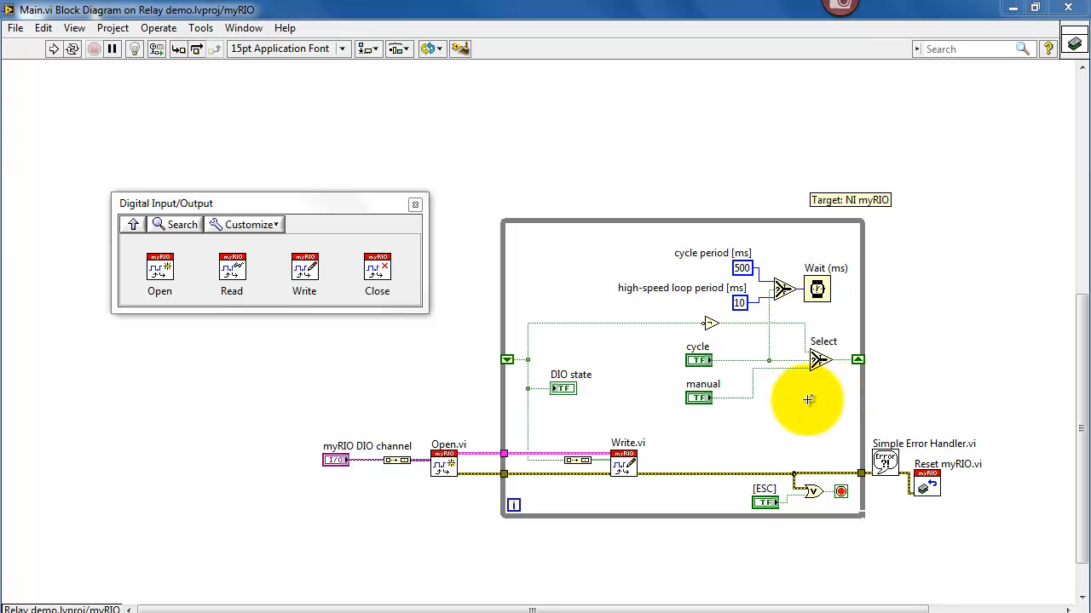
mouse_move(681, 345)
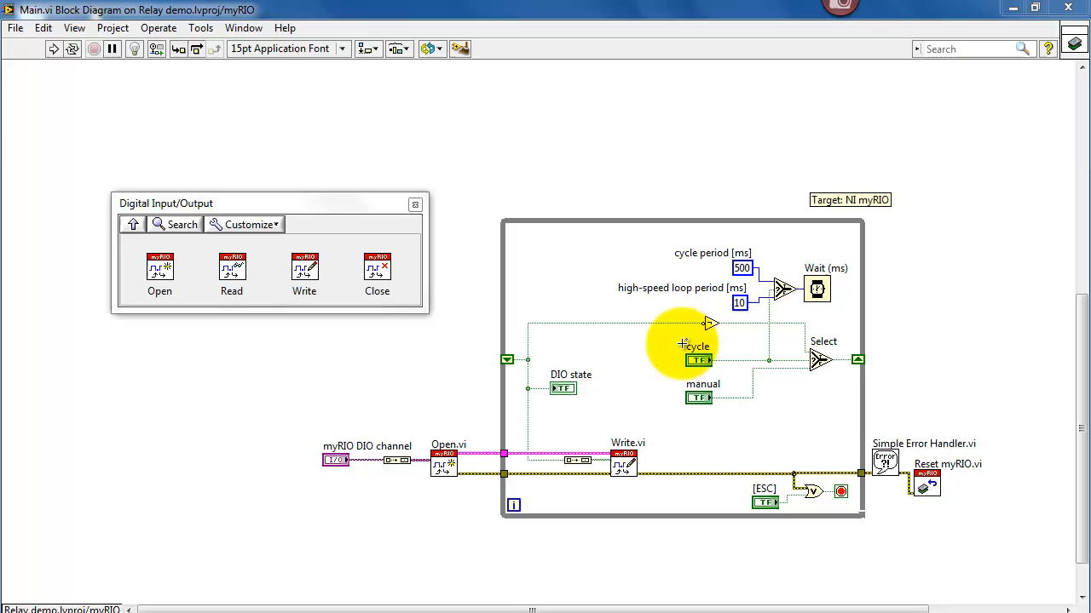
mouse_move(750, 365)
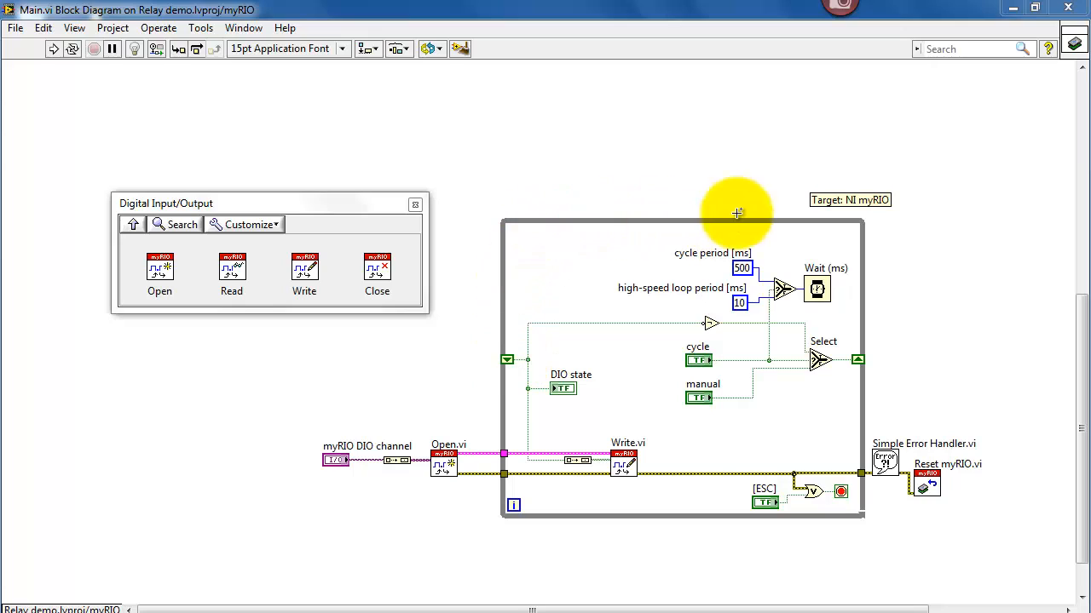
mouse_move(859, 368)
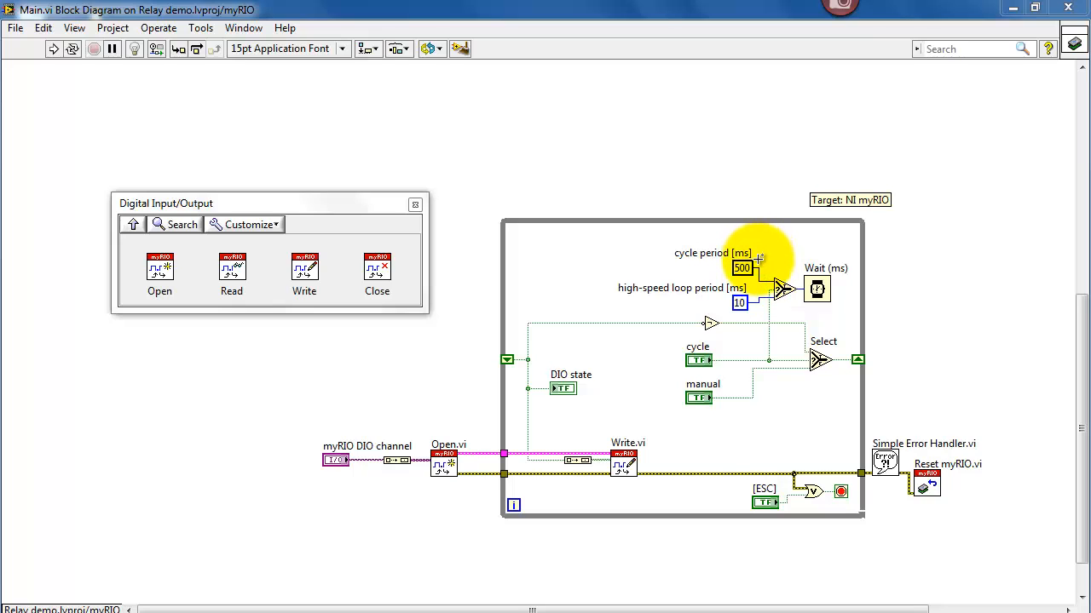
mouse_move(810, 378)
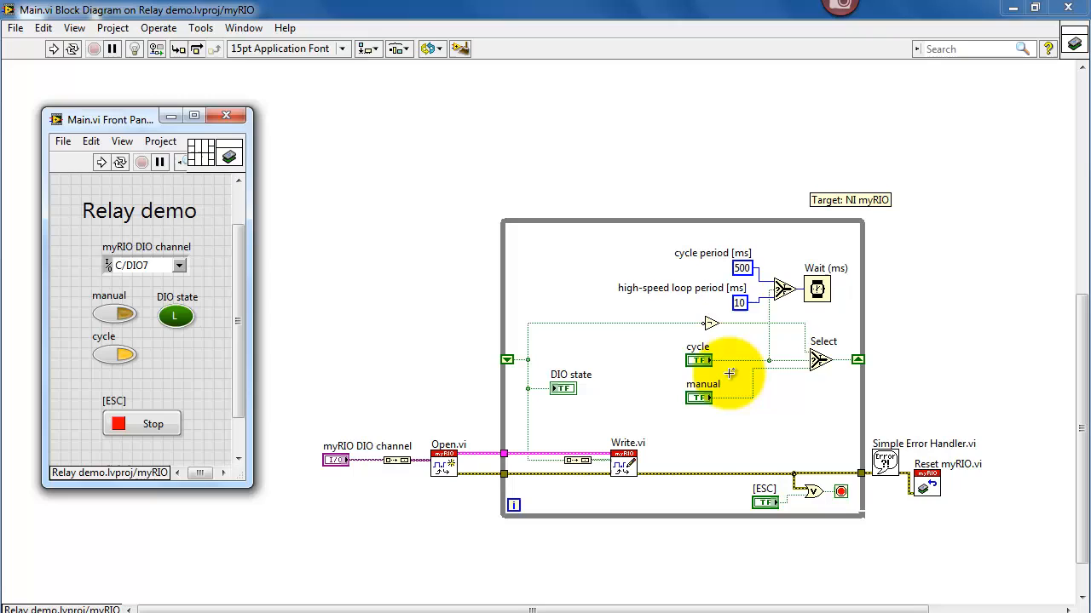
mouse_move(784, 290)
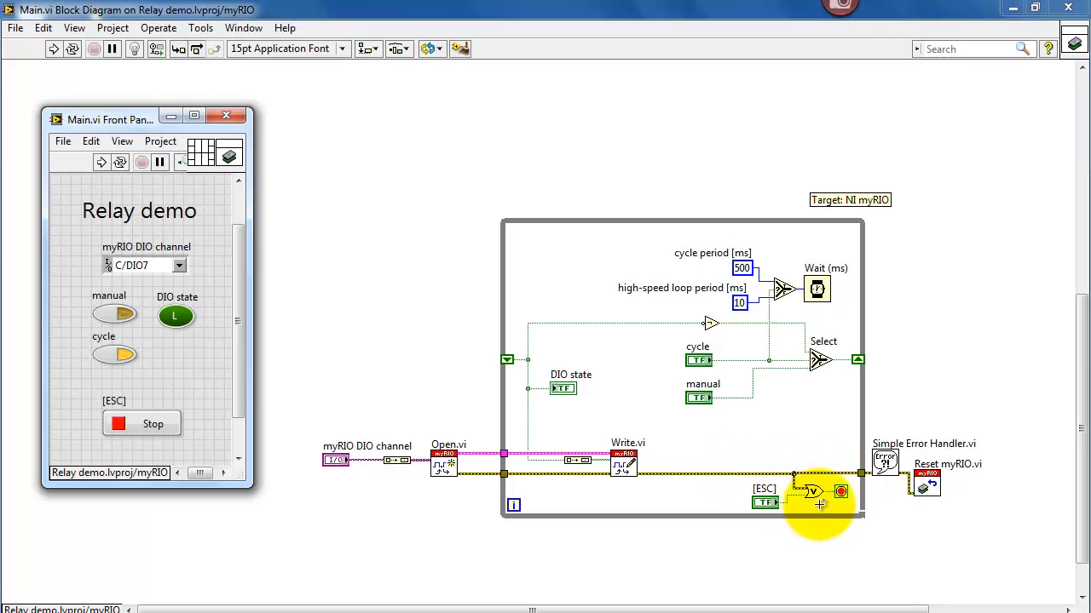
mouse_move(648, 508)
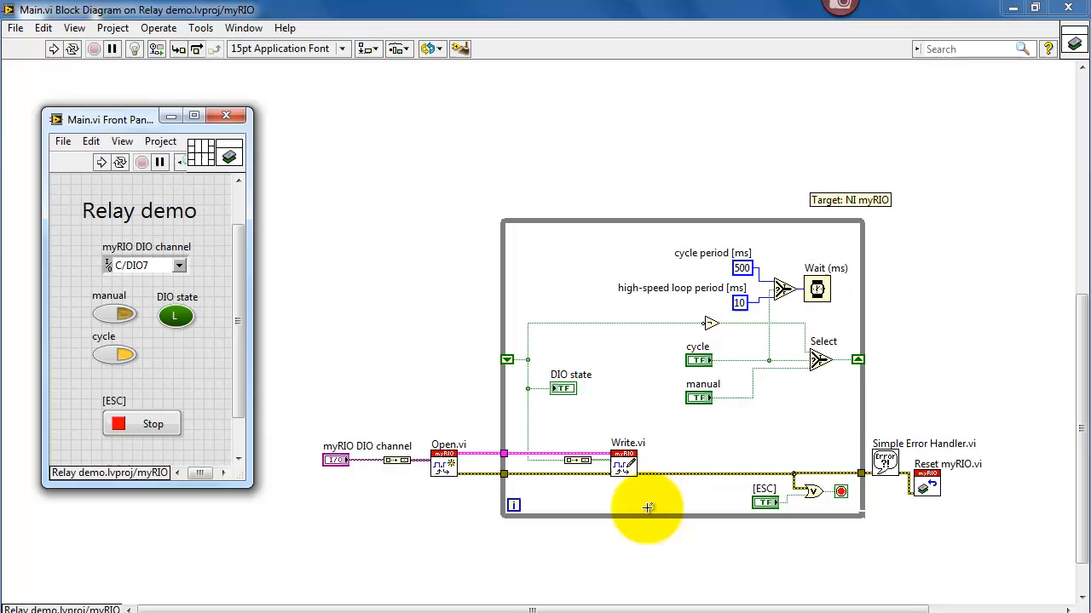
mouse_move(109, 443)
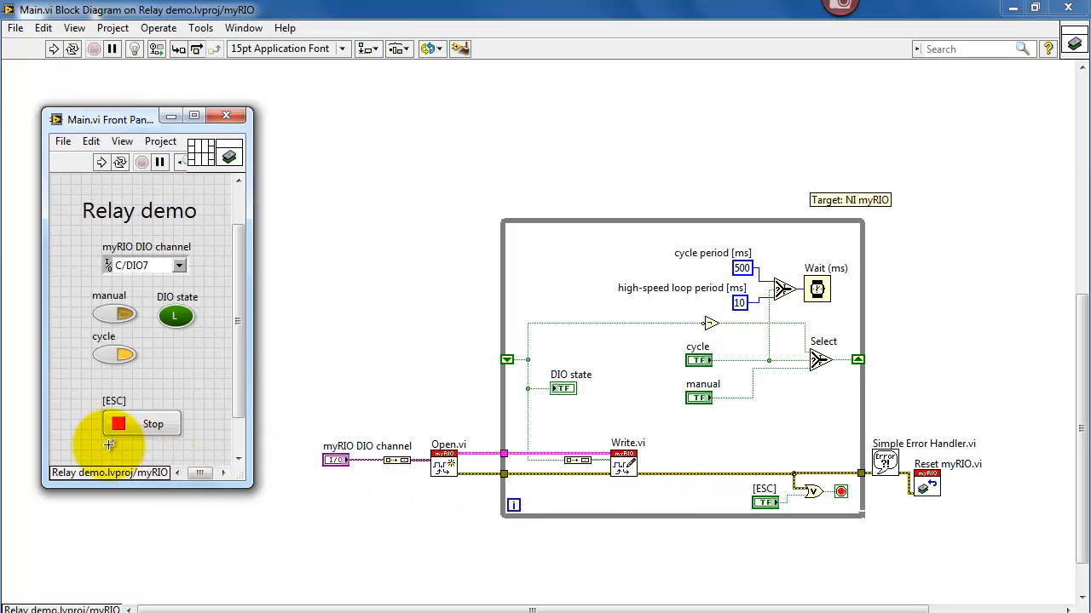
mouse_move(181, 450)
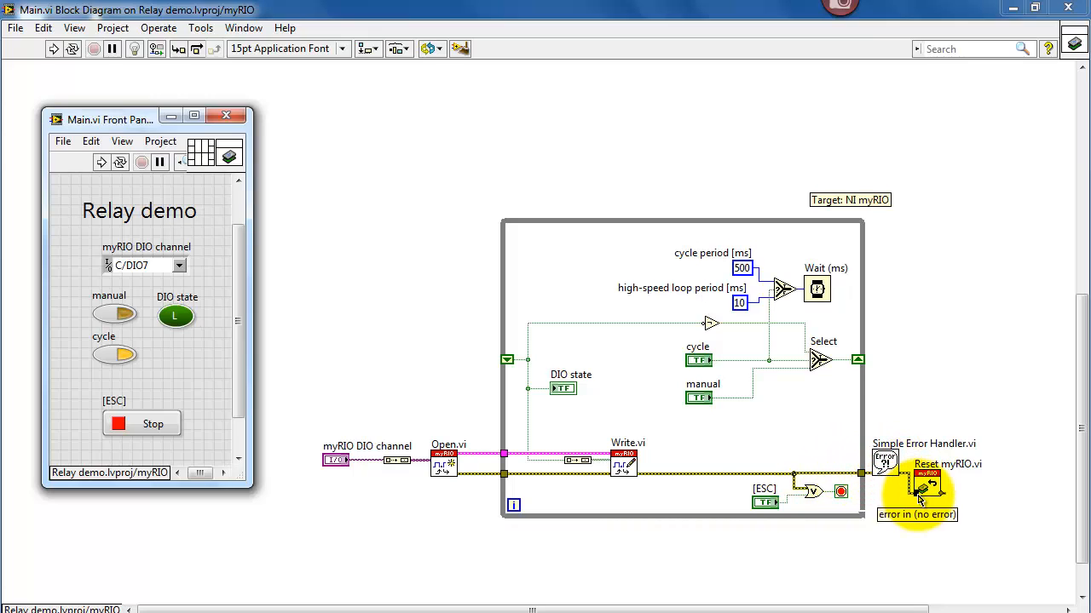
mouse_move(978, 525)
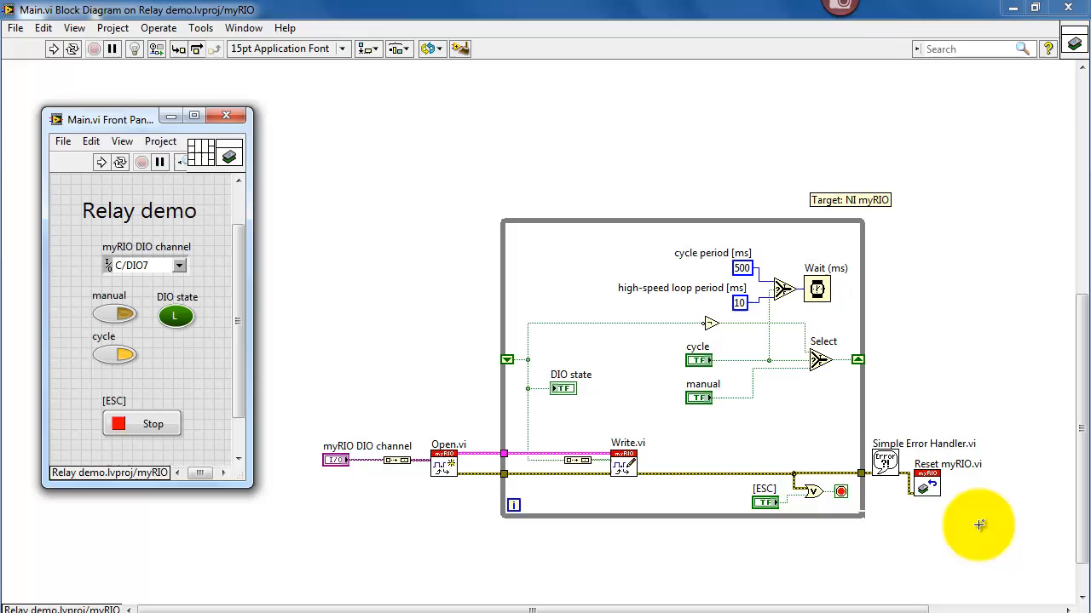
mouse_move(979, 525)
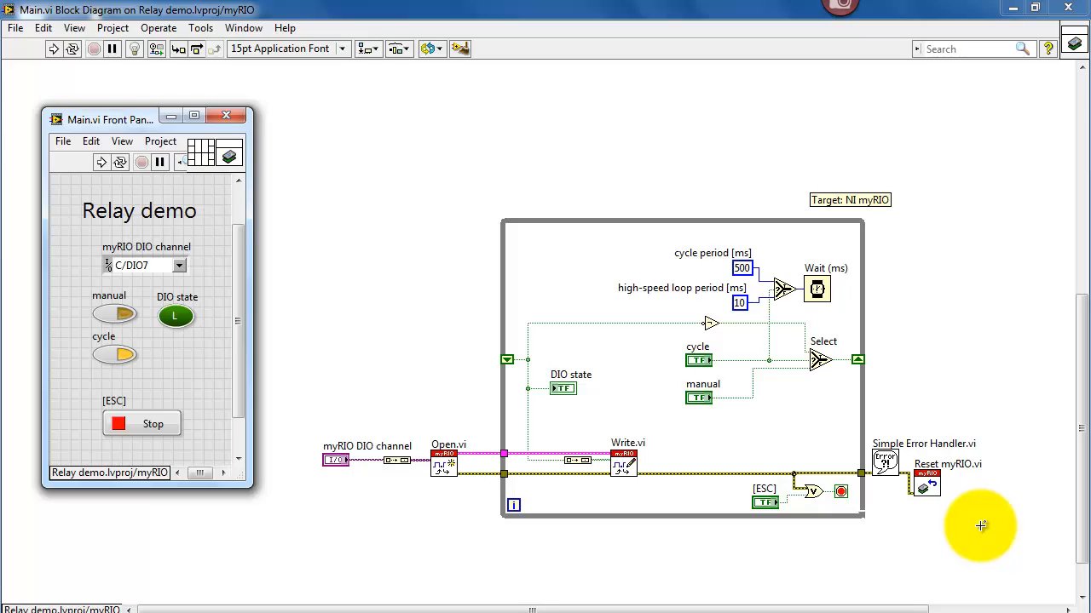